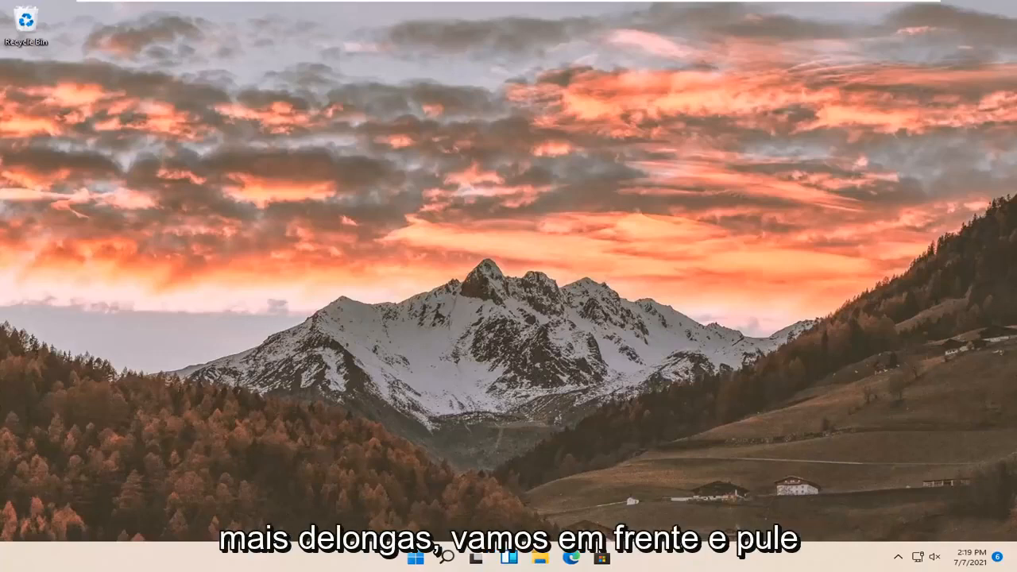
pyautogui.moveTo(270, 337)
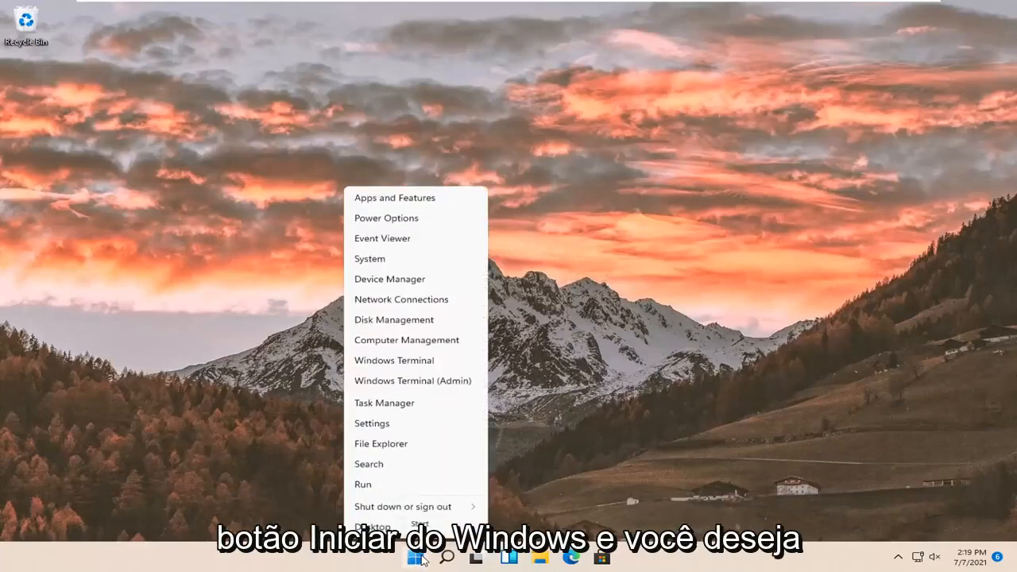
pyautogui.moveTo(372, 422)
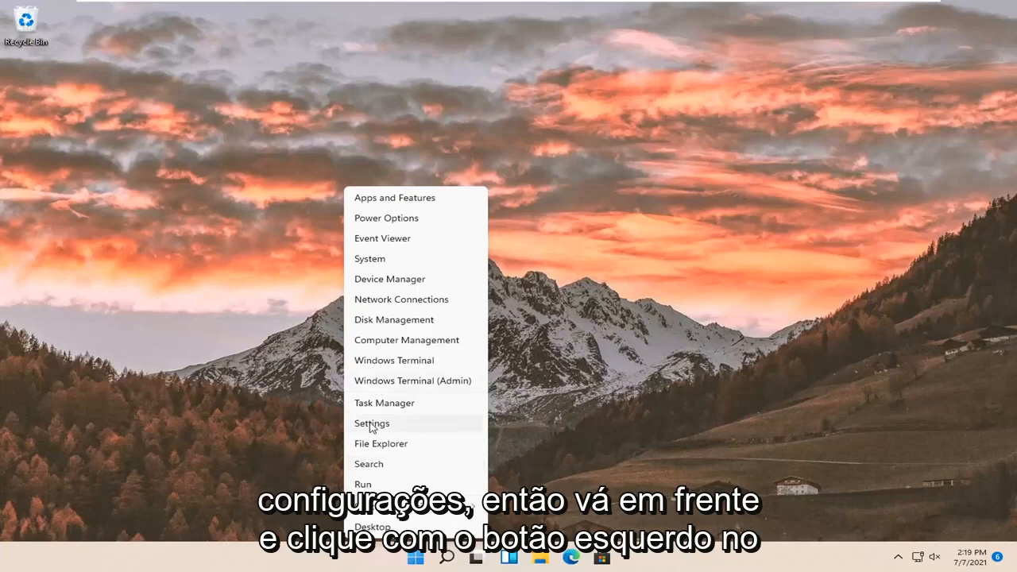
# Launch Settings from the Start button's quick-link menu, landing on the System page.
pyautogui.click(372, 422)
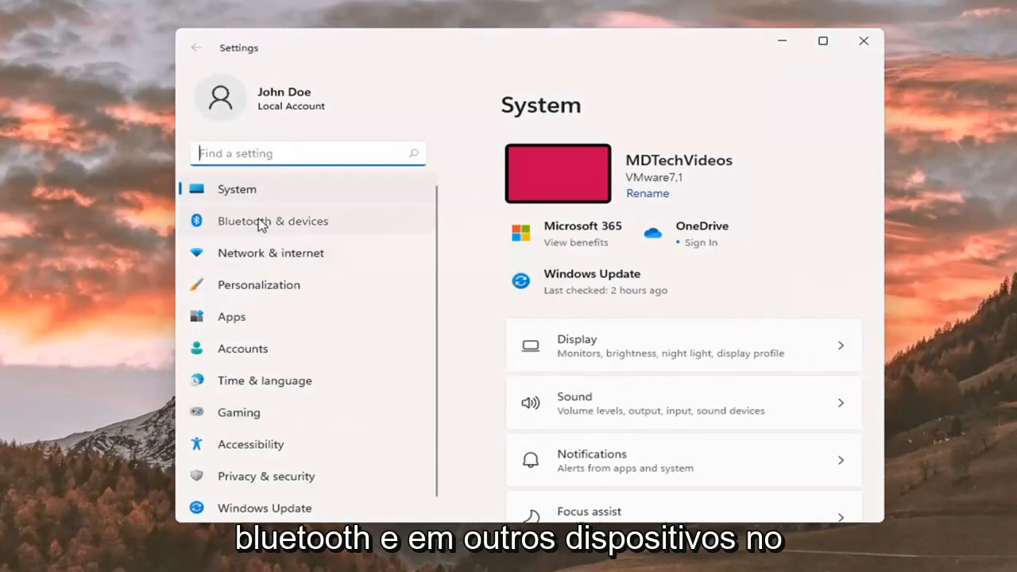
# Go to Bluetooth & devices and launch the Add a device wizard to pair a new device.
pyautogui.click(273, 221)
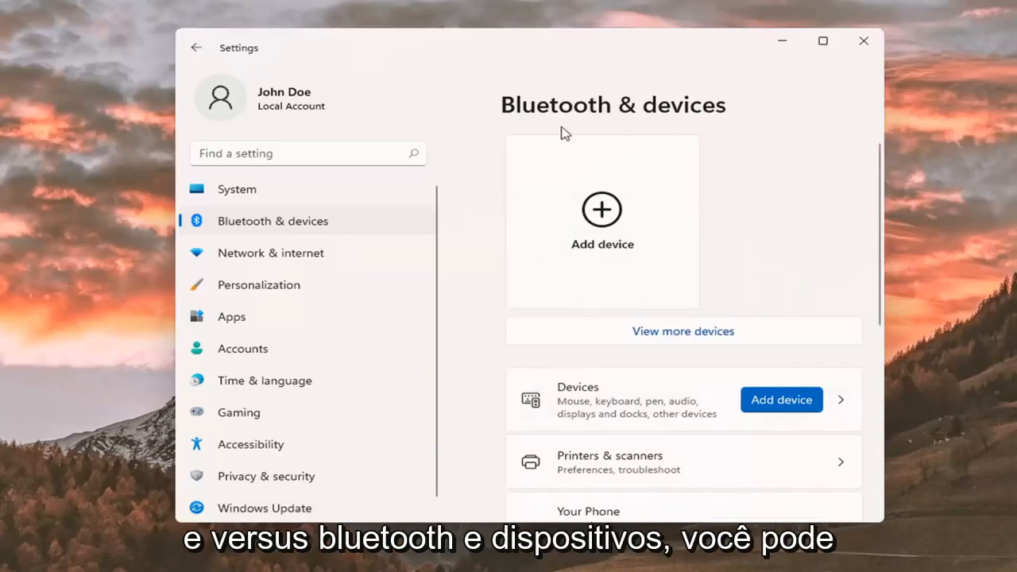
pyautogui.moveTo(600, 235)
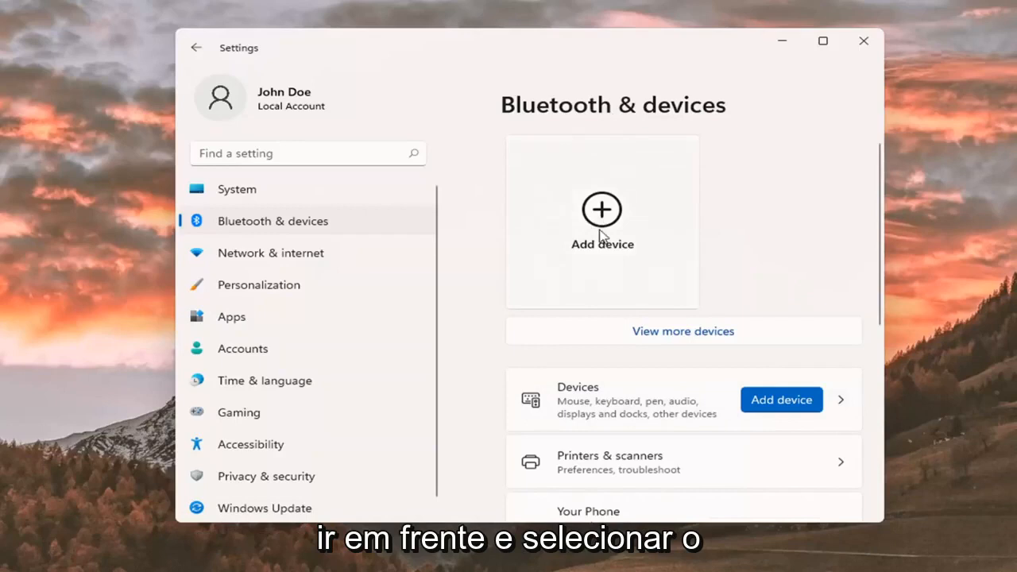
pyautogui.moveTo(607, 216)
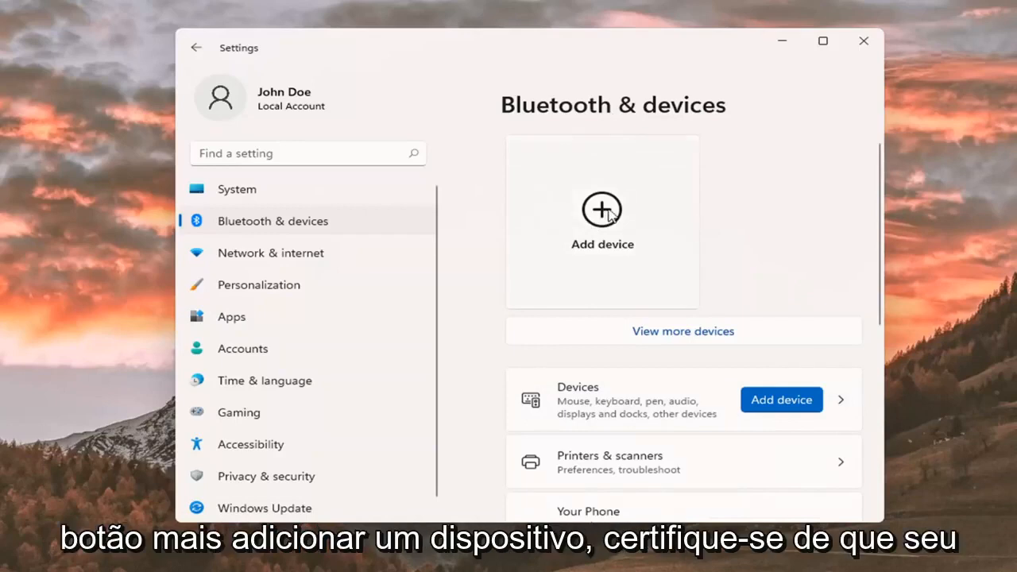
pyautogui.click(601, 210)
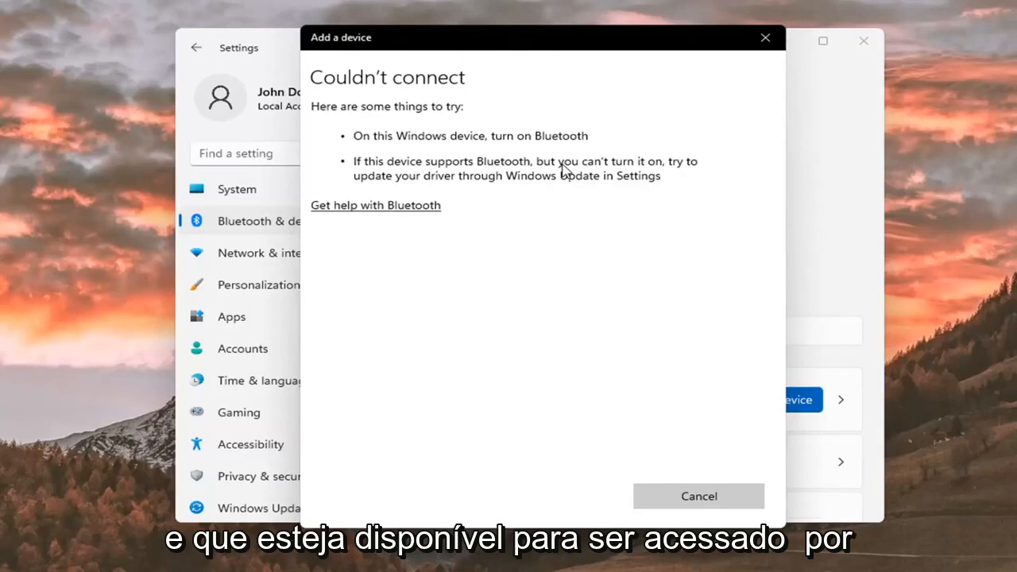
# Cancel the Add a device wizard after its Couldn't connect message.
pyautogui.click(699, 495)
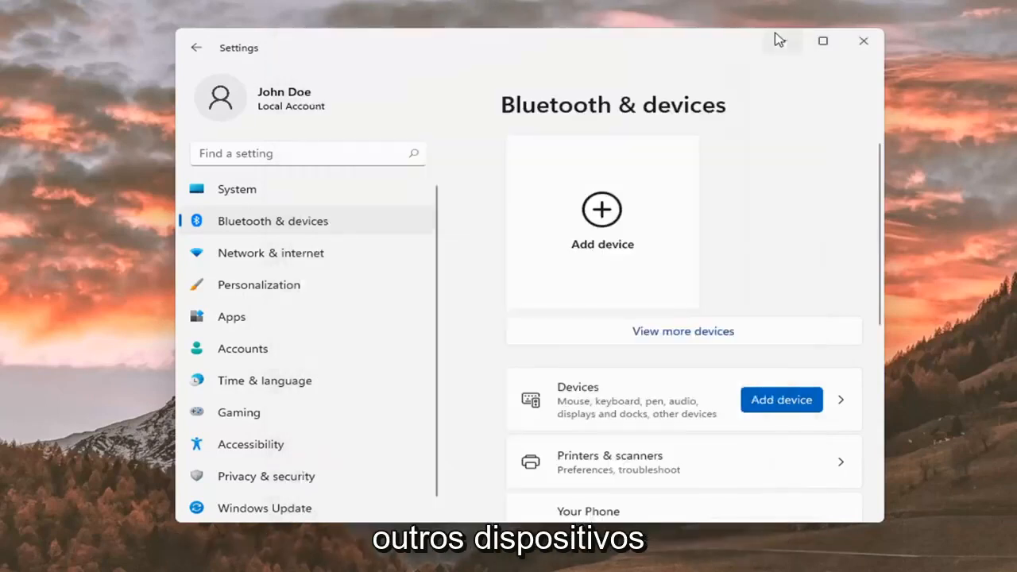
pyautogui.moveTo(600, 220)
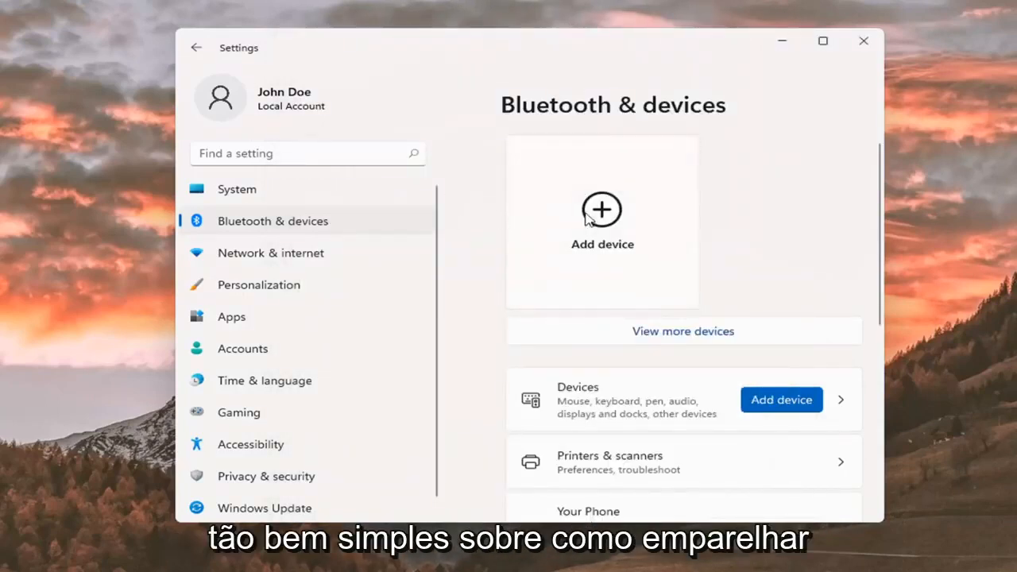
# Review the Bluetooth & devices page, then close Settings to leave the desktop showing.
pyautogui.scroll(-3)
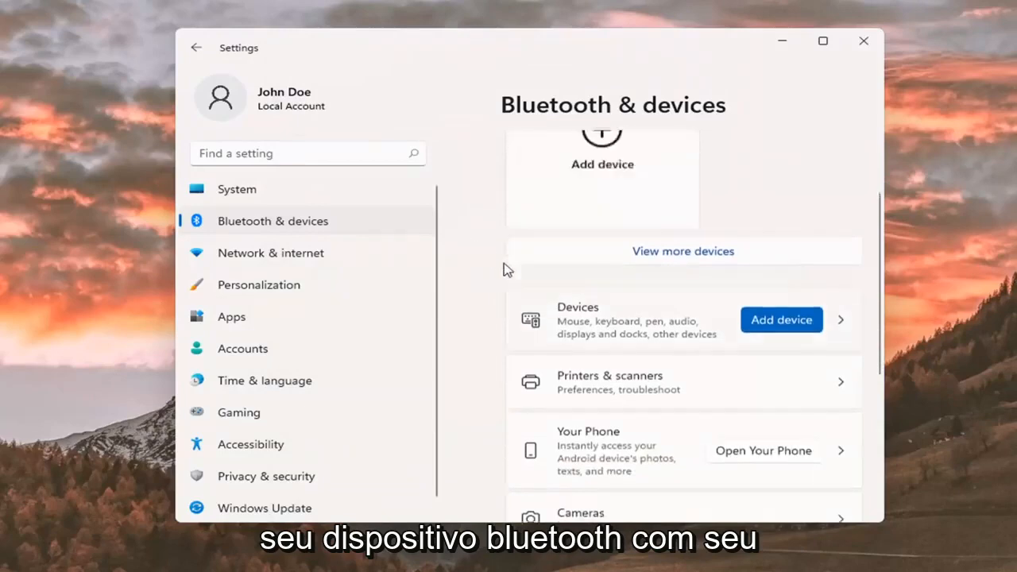
pyautogui.scroll(3)
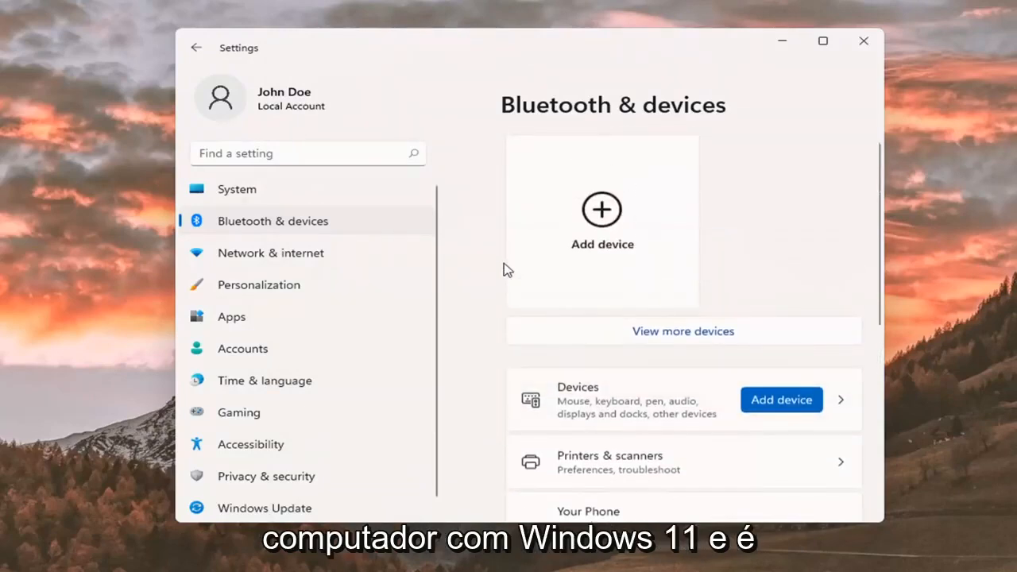
pyautogui.click(864, 41)
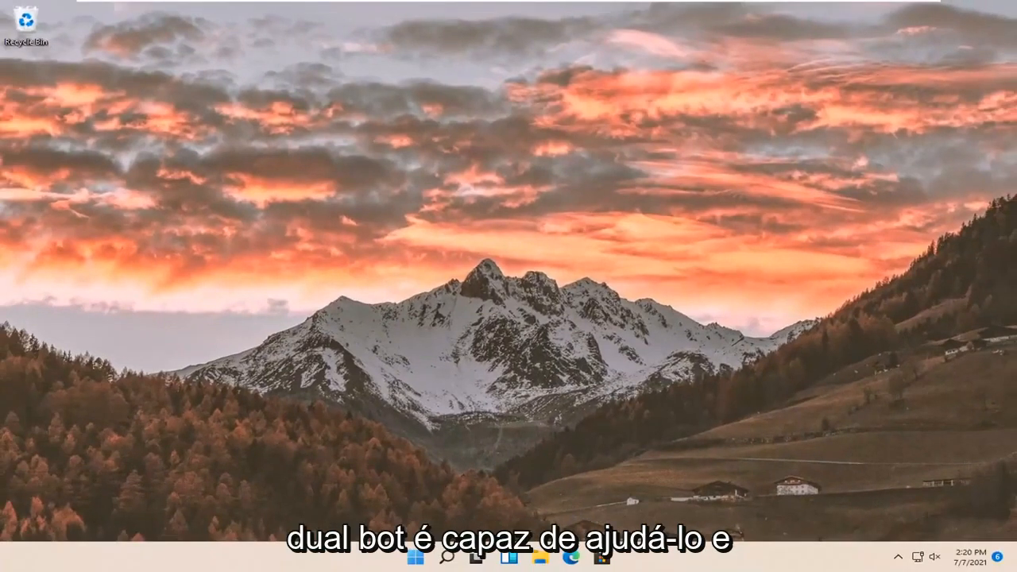